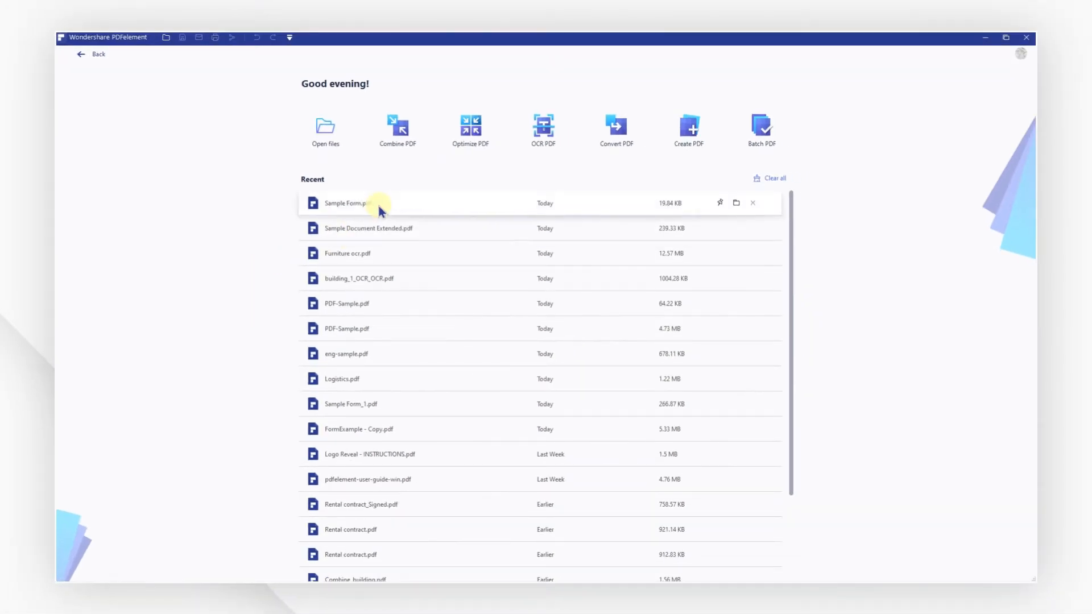
Step: Open Sample Form.pdf from Recent, highlight its fillable fields and activate the Company name field
{"action": "double_click", "coordinate": [344, 204]}
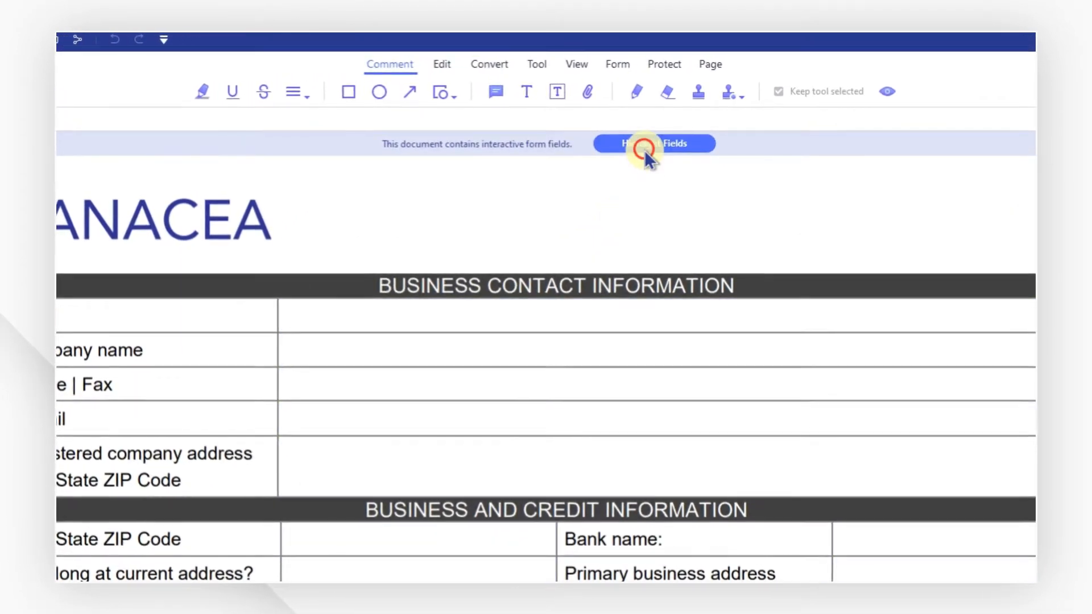
{"action": "left_click", "coordinate": [650, 143]}
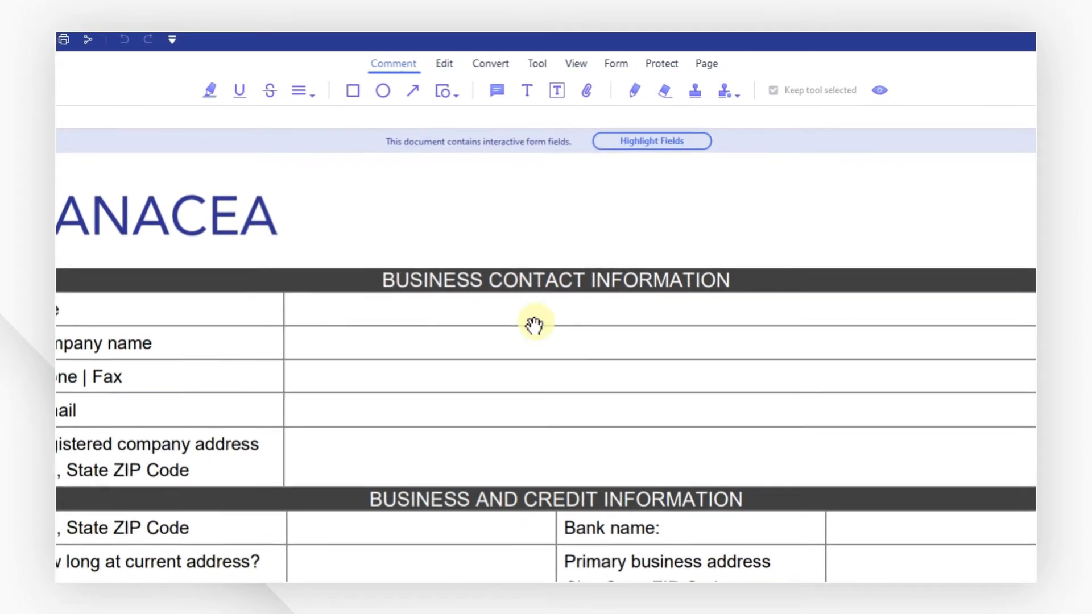
{"action": "left_click", "coordinate": [535, 335]}
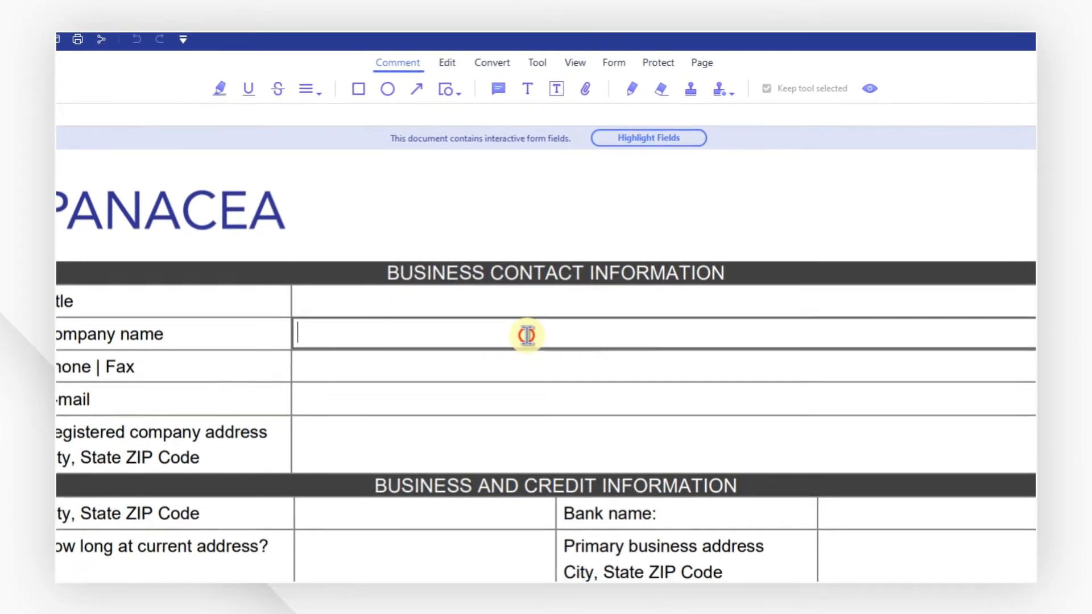
Step: Enter 'wondershare' as the Company name, then save and close the form
{"action": "type", "text": "wondersha"}
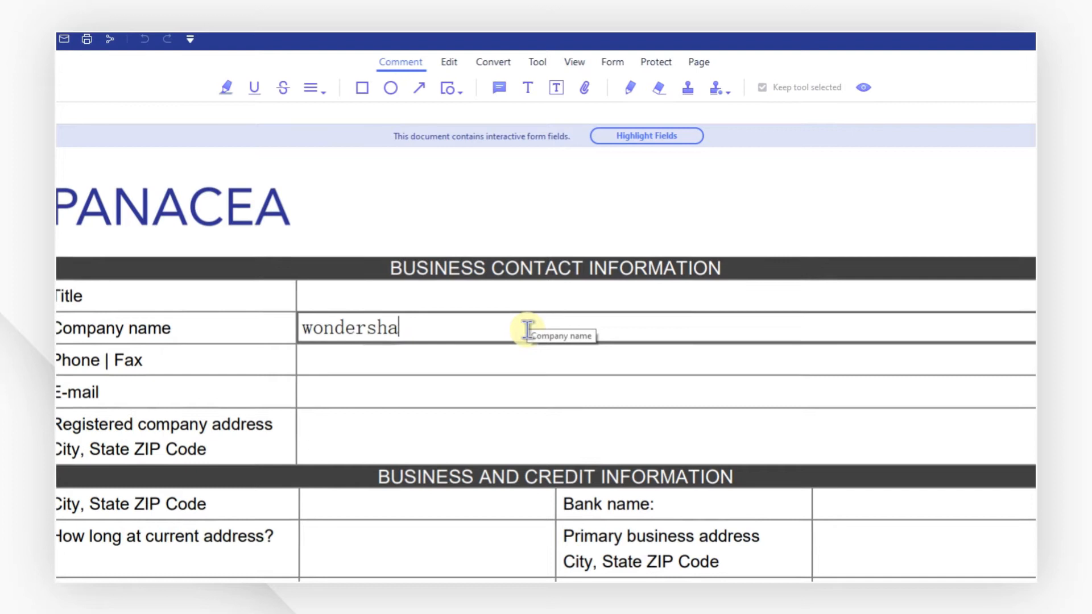
{"action": "type", "text": "re"}
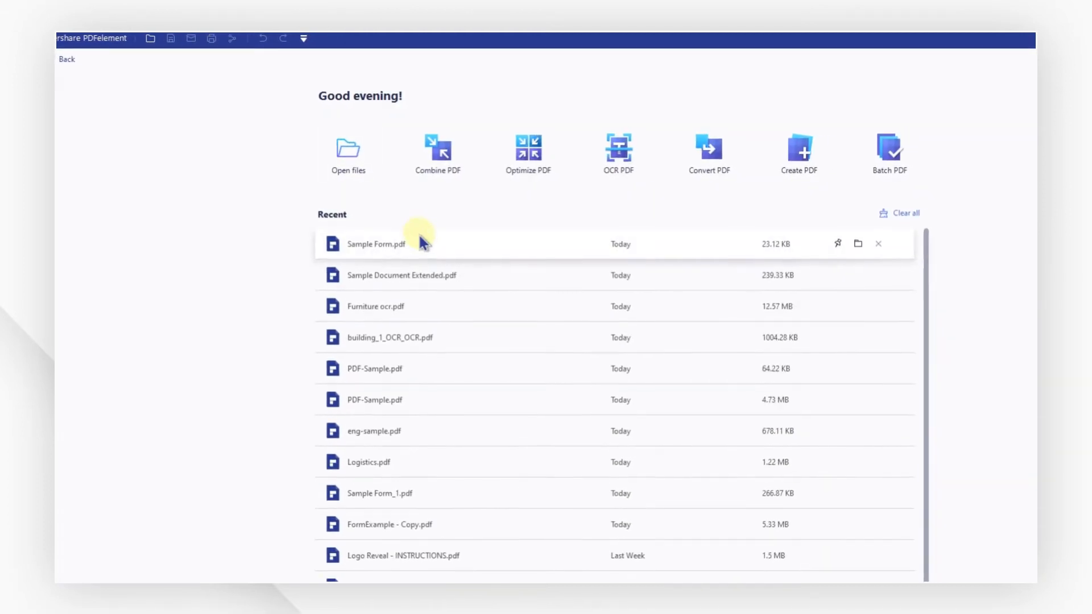
Step: Reopen Sample Form.pdf and confirm the Company name still reads 'wondershare'
{"action": "double_click", "coordinate": [376, 243]}
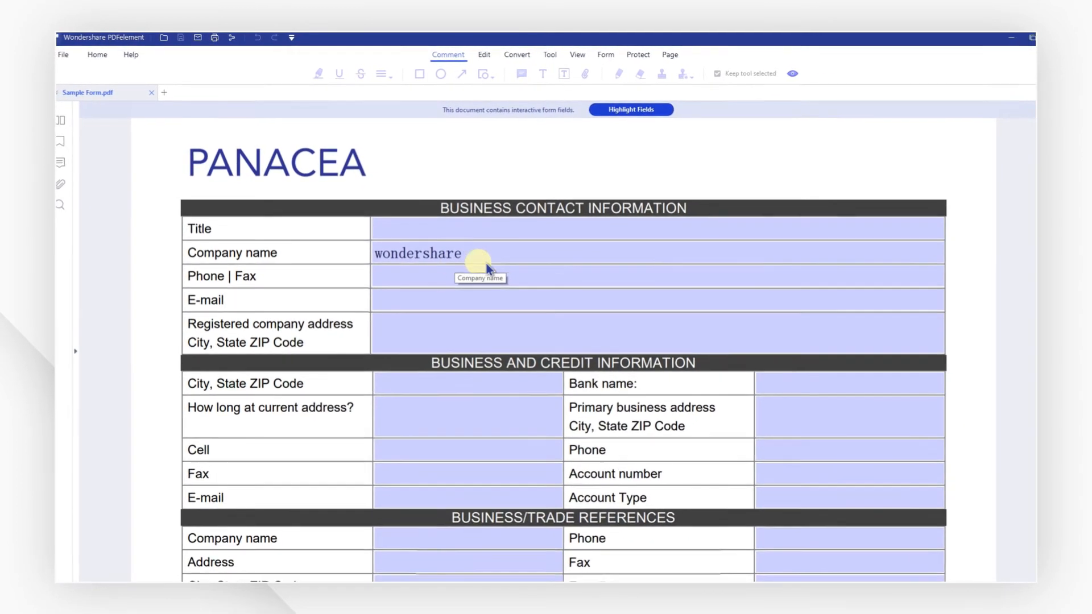
{"action": "left_click", "coordinate": [595, 54]}
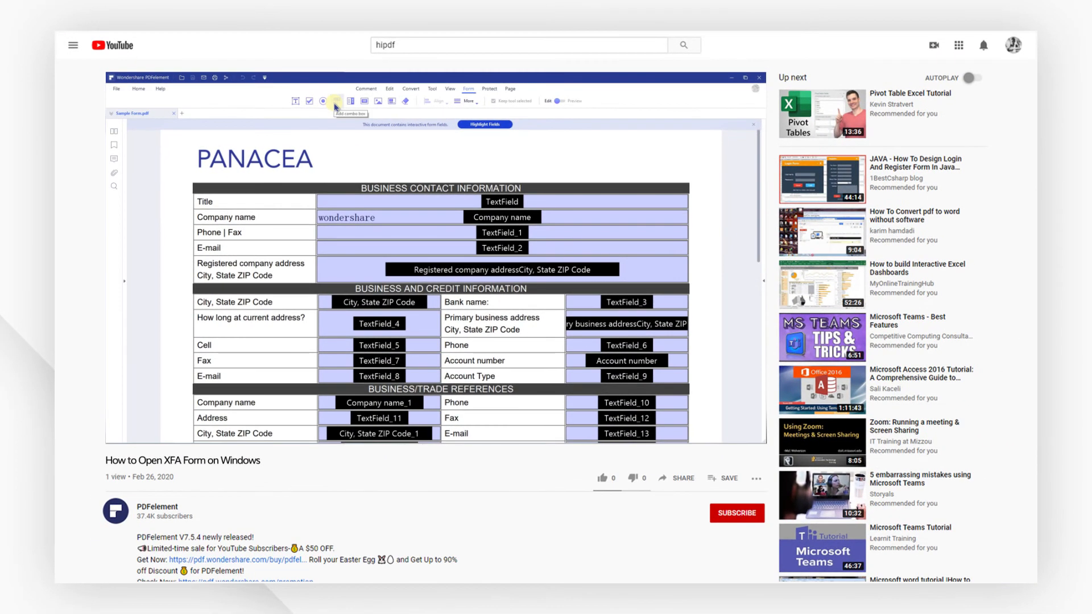
{"action": "mouse_move", "coordinate": [364, 110]}
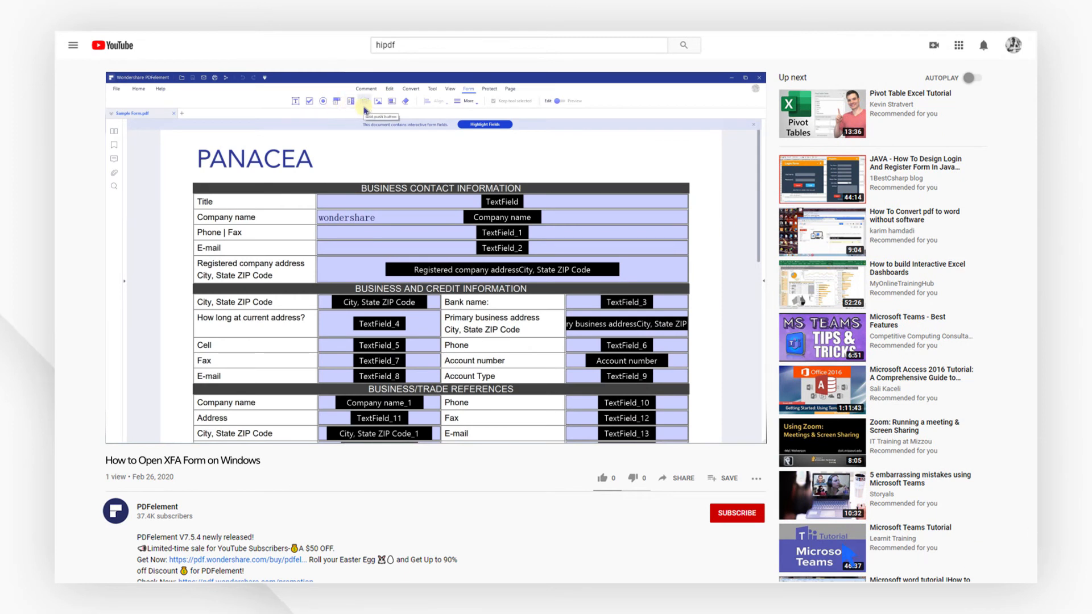
Step: Like the 'How to Open XFA Form on Windows' video, subscribe to PDFelement and view the description
{"action": "left_click", "coordinate": [602, 479]}
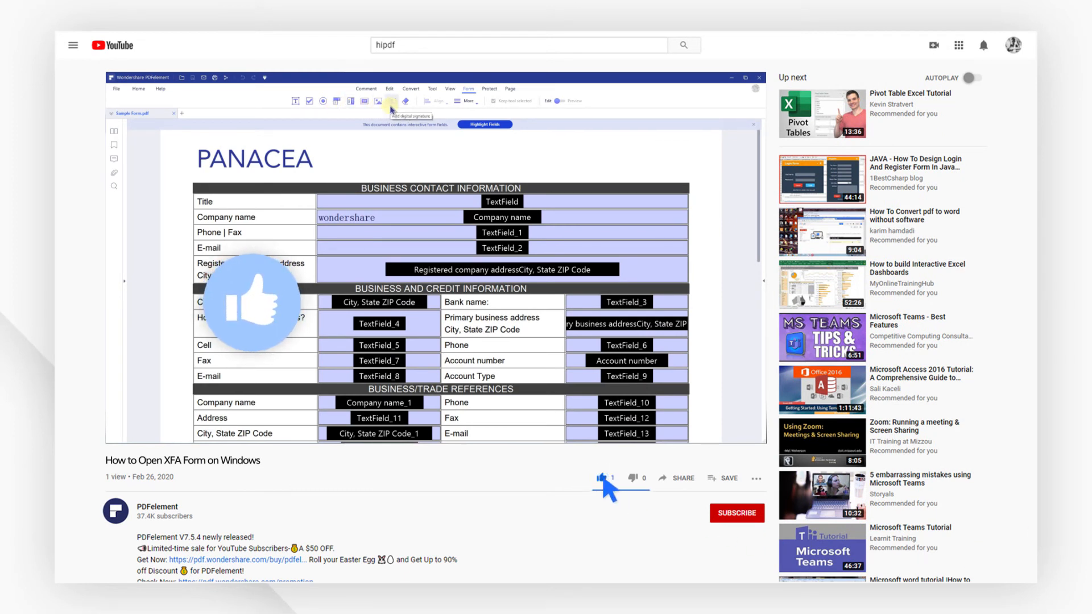
{"action": "left_click", "coordinate": [737, 513]}
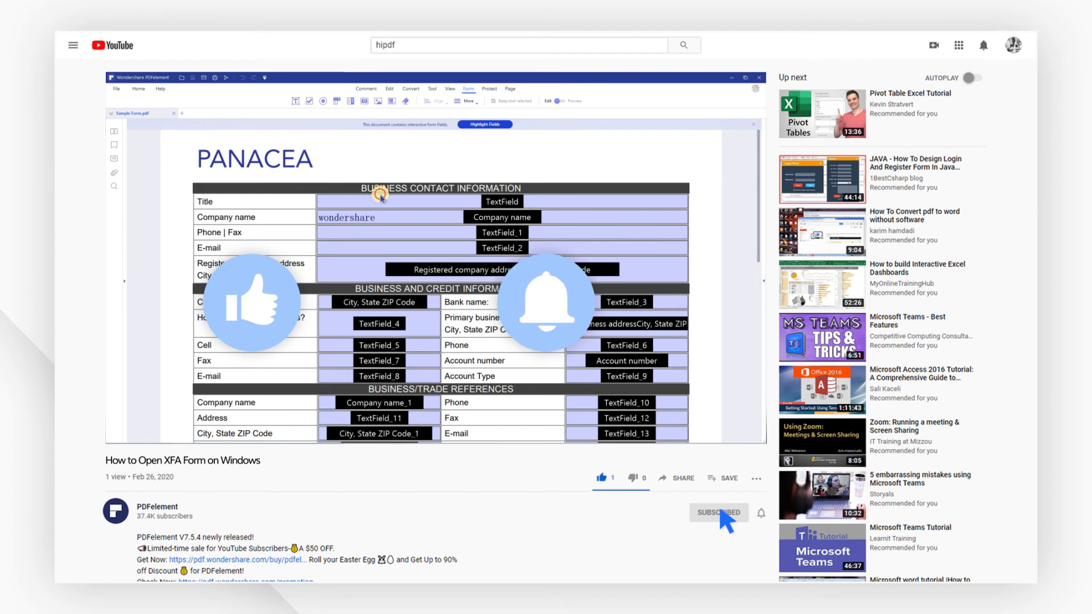
{"action": "scroll", "scroll_direction": "down", "scroll_amount": 3}
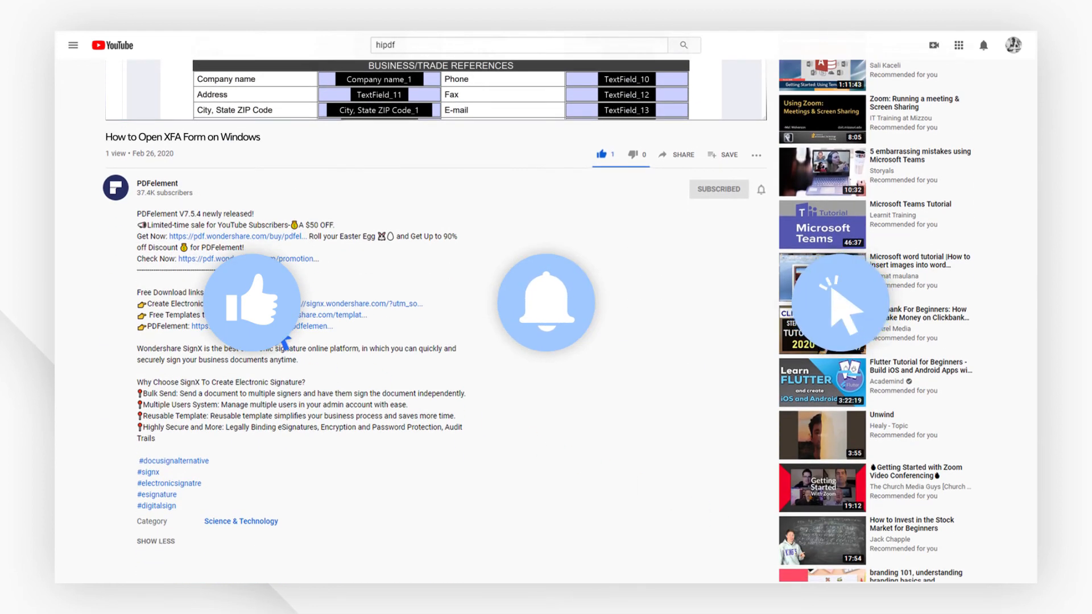